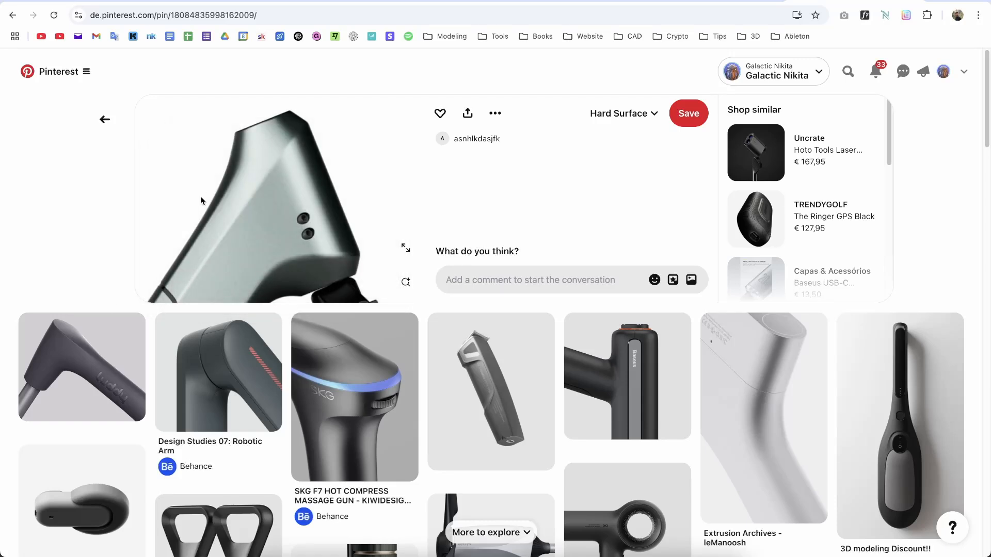
pyautogui.moveTo(266, 265)
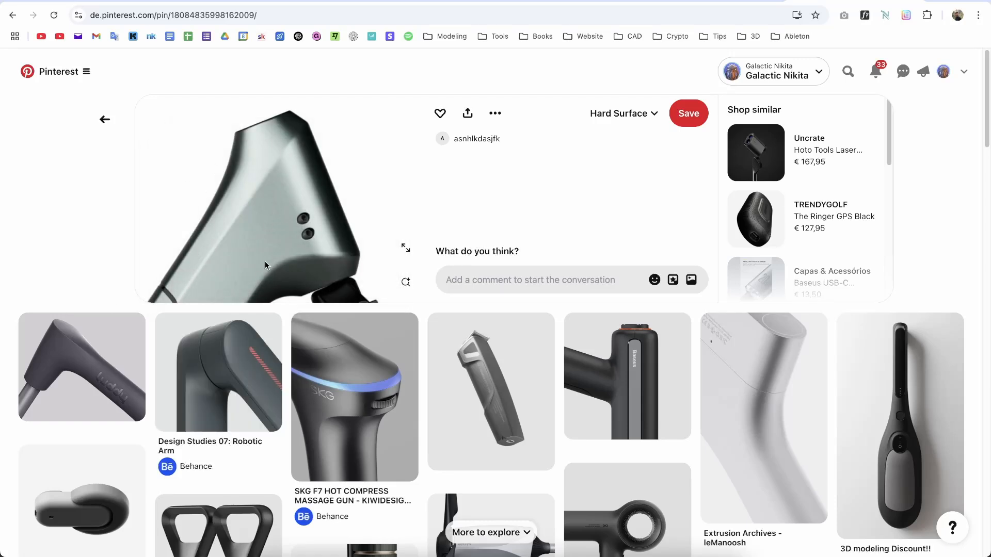
pyautogui.moveTo(292, 168)
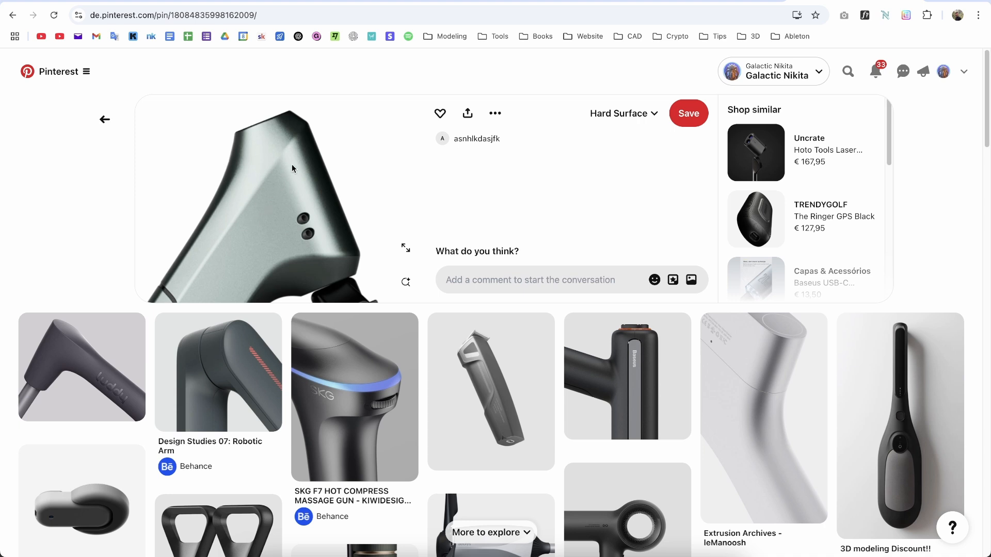
pyautogui.moveTo(297, 189)
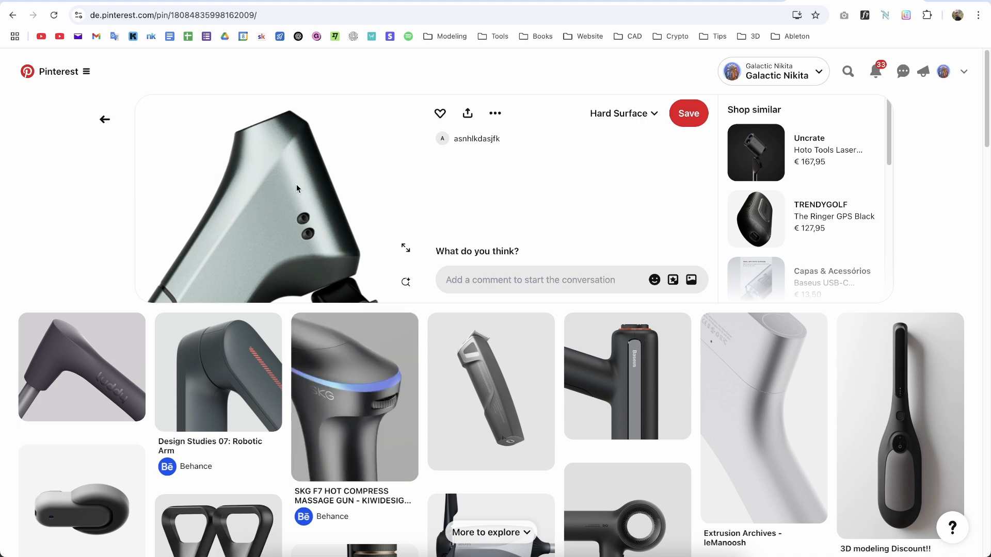
pyautogui.moveTo(319, 151)
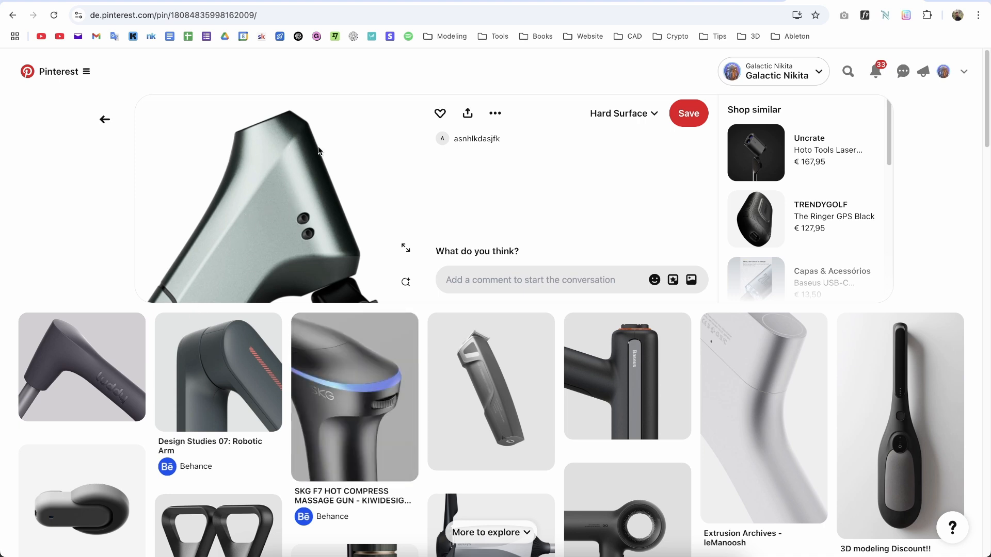
pyautogui.moveTo(223, 242)
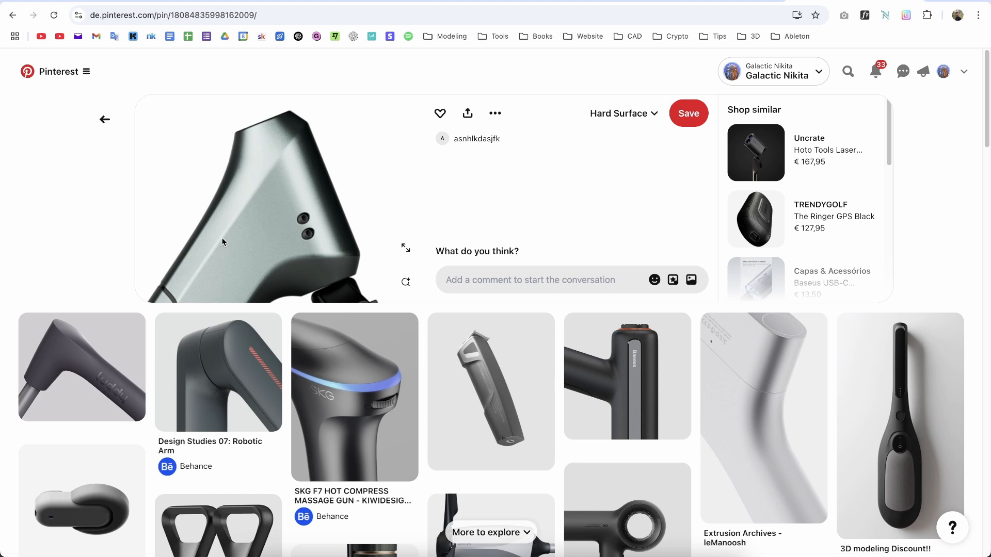
# Choose the angular grey handle product pin as the modelling reference image.
pyautogui.click(542, 548)
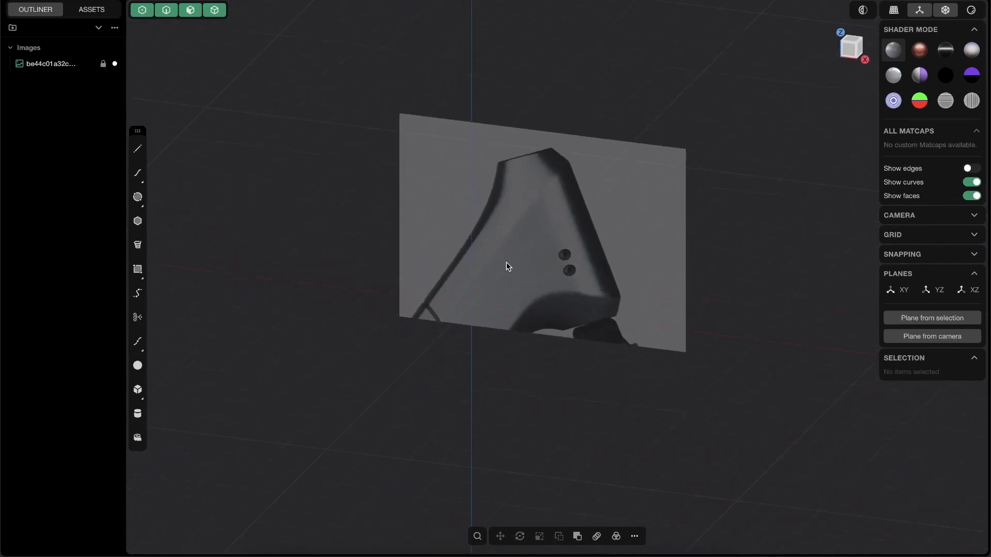
# Switch to the Front view so the reference image faces the camera squarely.
pyautogui.click(851, 46)
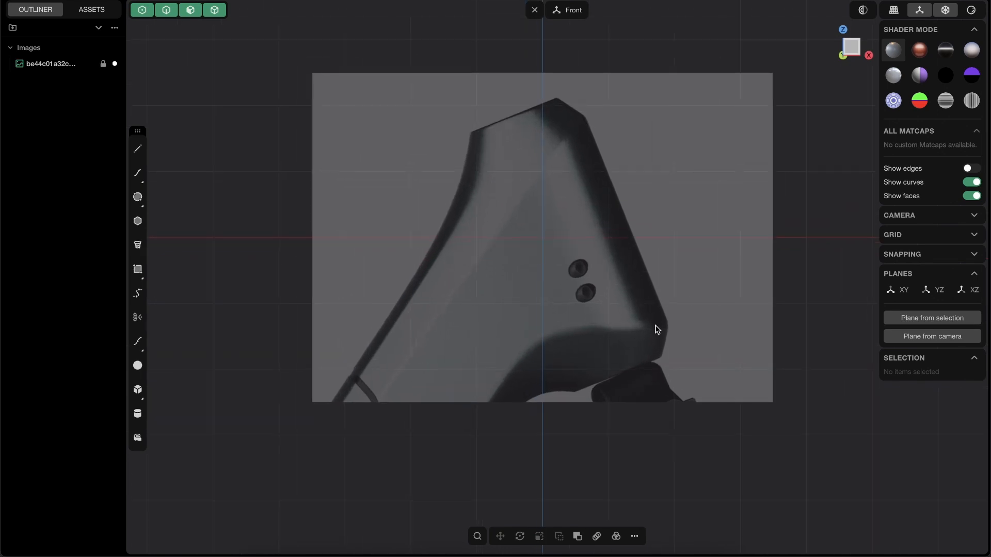
pyautogui.moveTo(487, 133)
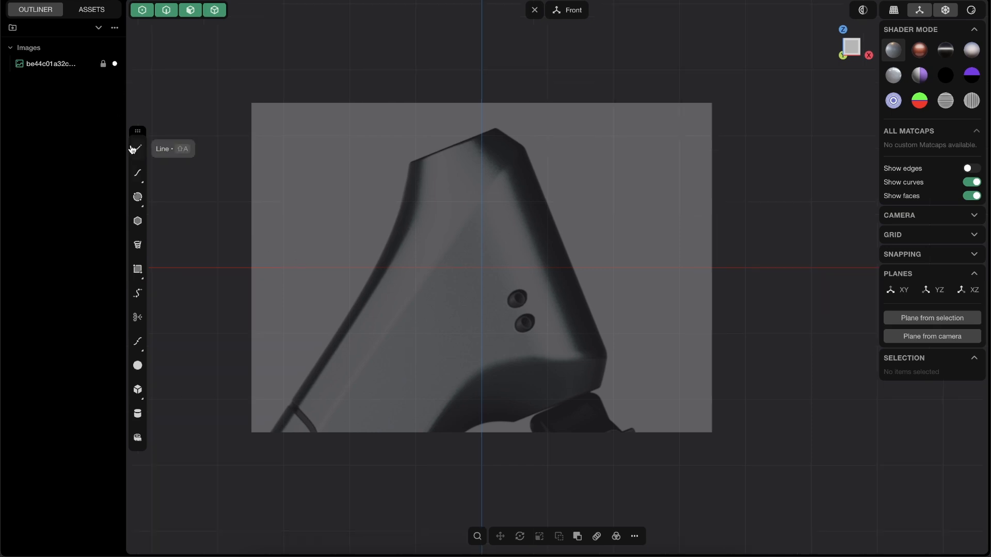
pyautogui.moveTo(297, 271)
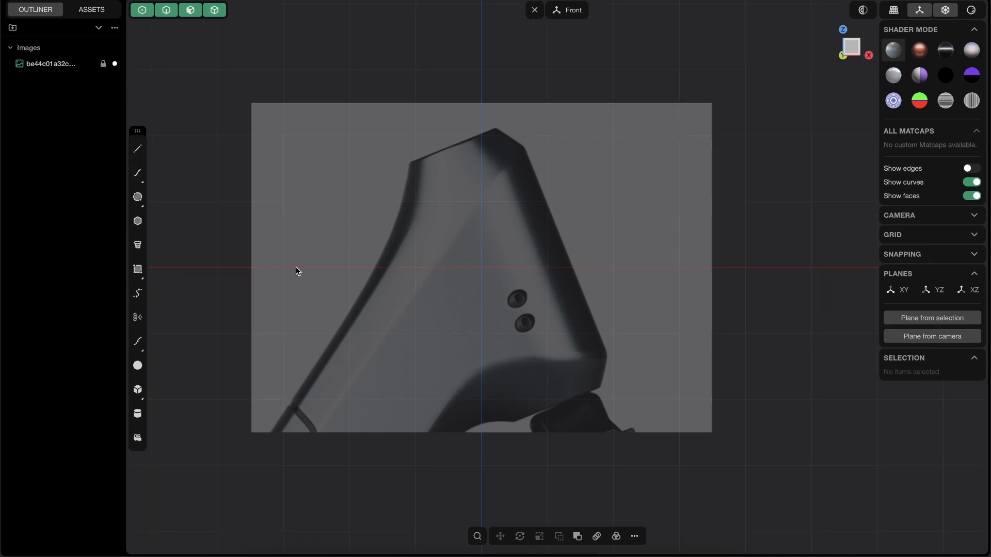
pyautogui.moveTo(511, 178)
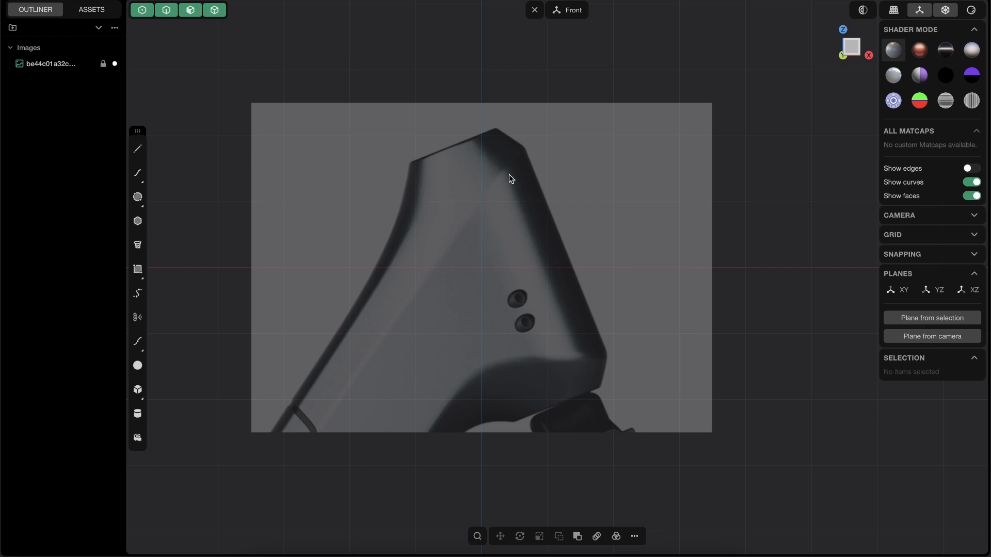
pyautogui.moveTo(527, 154)
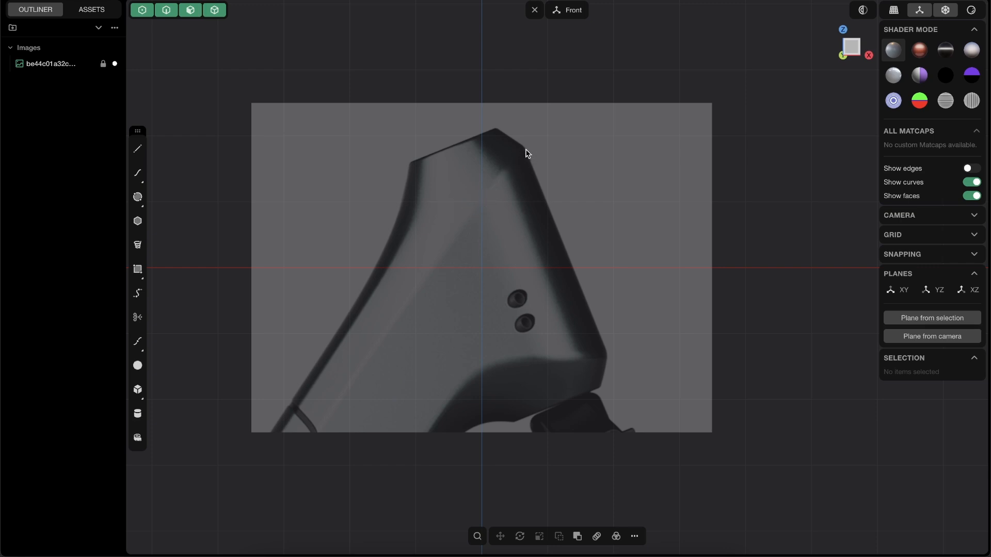
pyautogui.moveTo(507, 185)
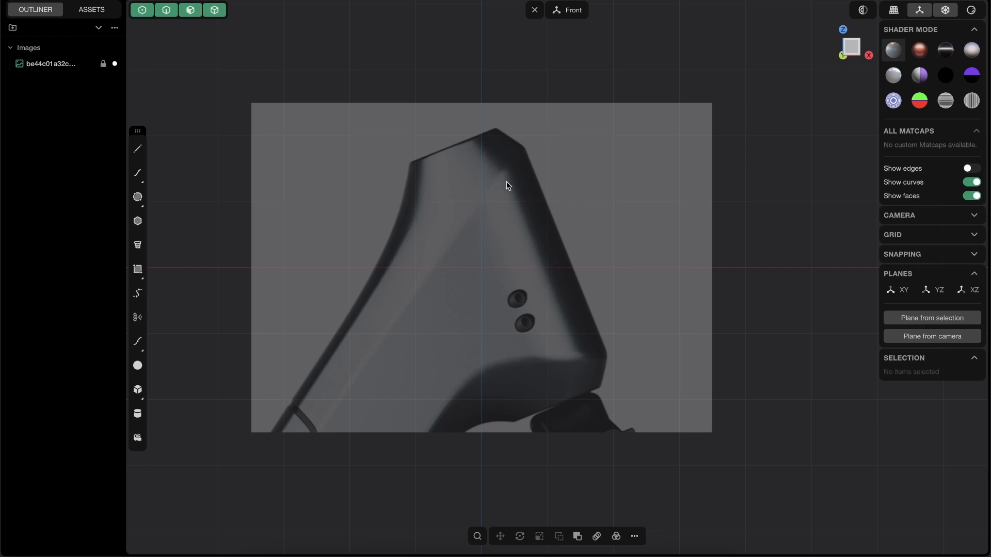
pyautogui.moveTo(495, 81)
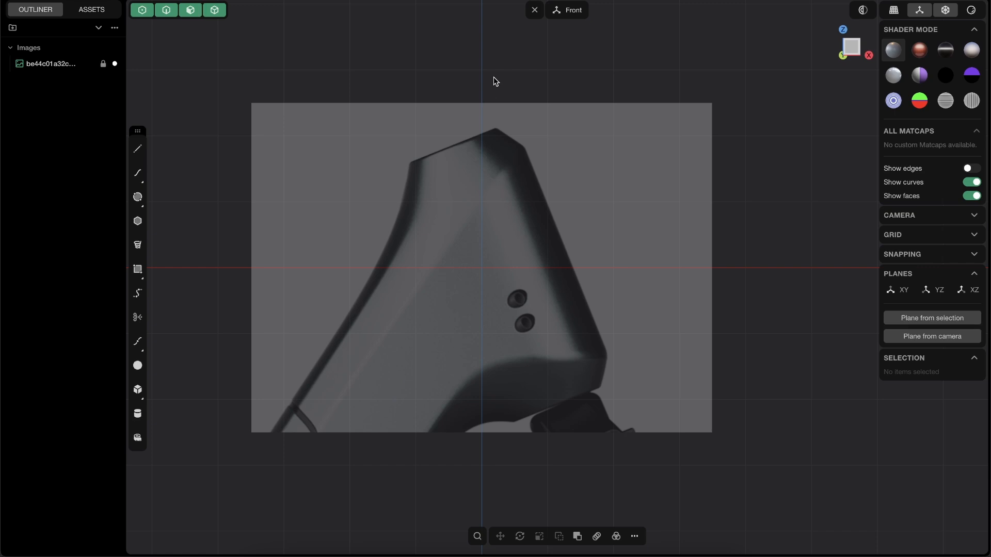
pyautogui.moveTo(136, 148)
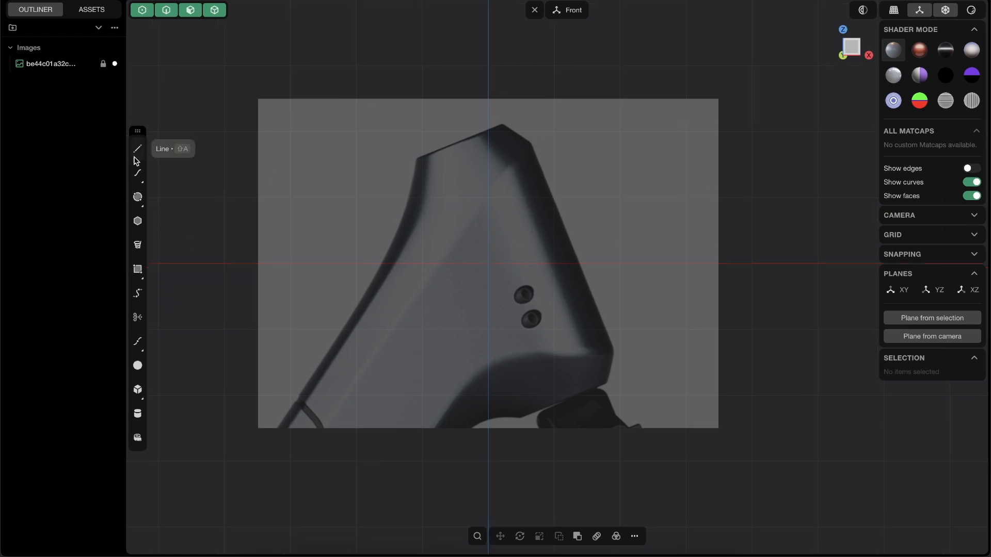
# Trace the handle's right edge with a line and place a parallel copy toward the middle.
pyautogui.click(137, 149)
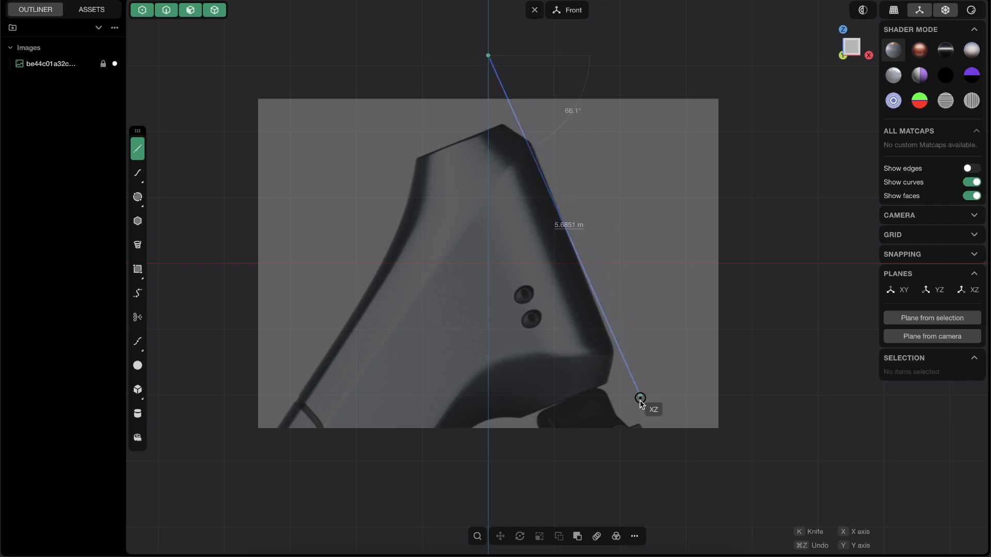
pyautogui.click(640, 398)
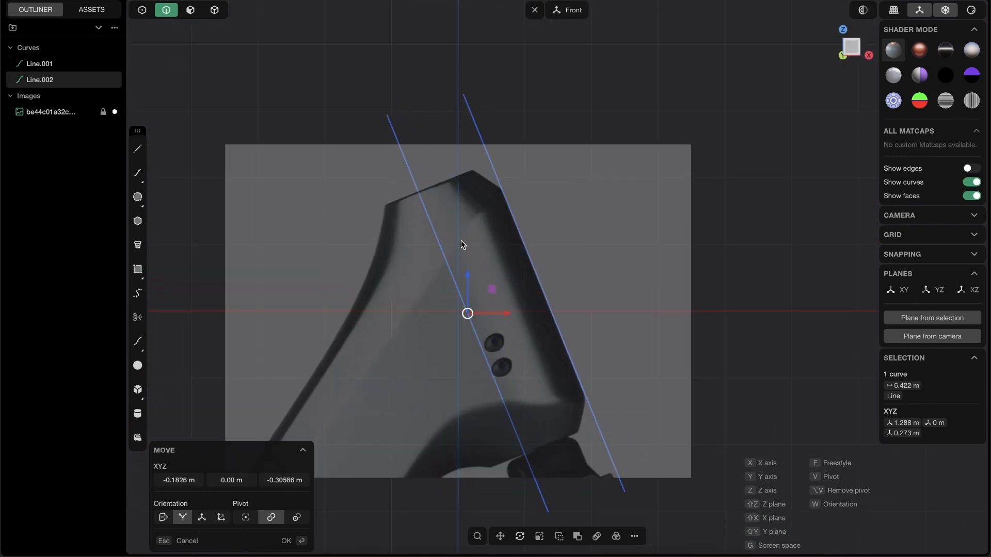
pyautogui.moveTo(458, 297)
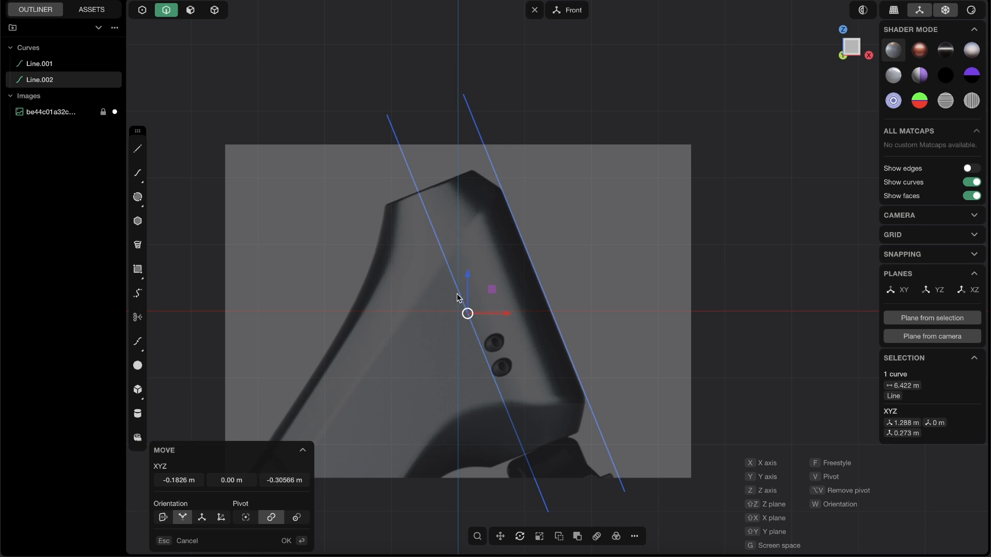
pyautogui.moveTo(480, 328)
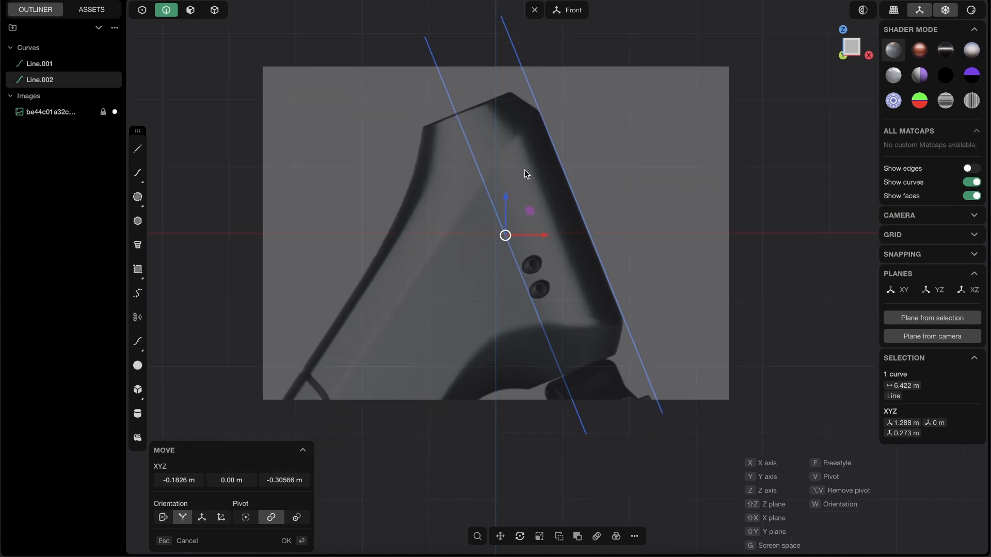
pyautogui.click(286, 541)
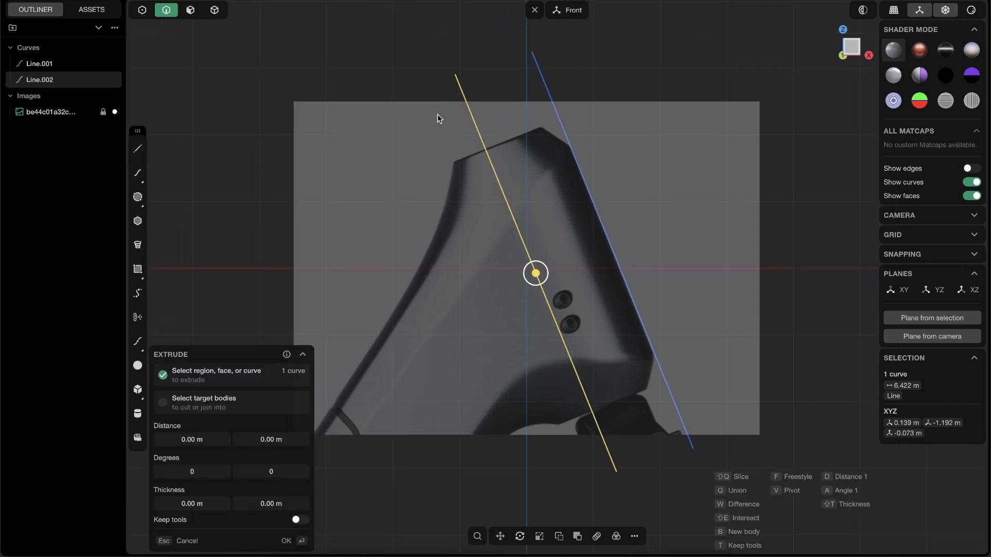
pyautogui.moveTo(454, 74)
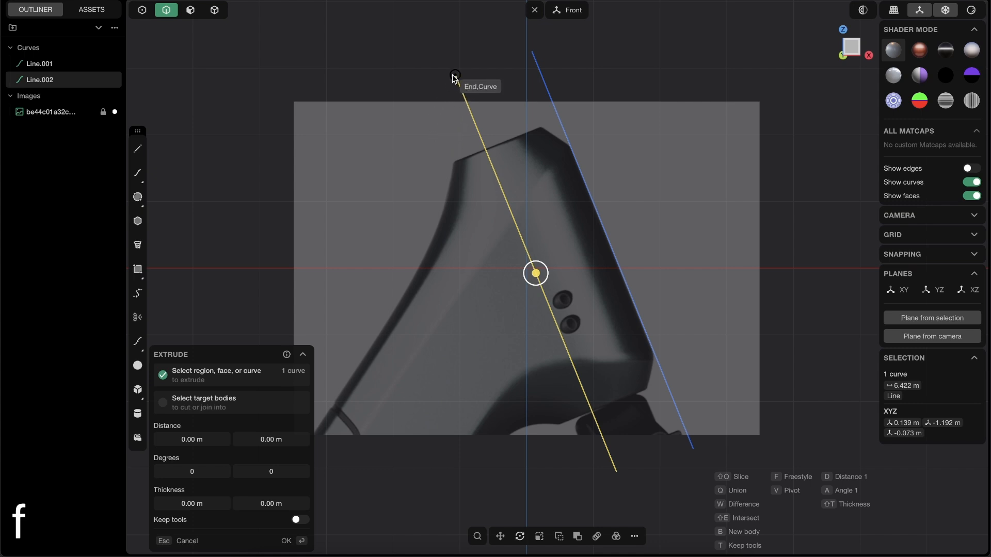
# Extrude the traced lines into flat strip surfaces out from the reference plane.
pyautogui.click(286, 541)
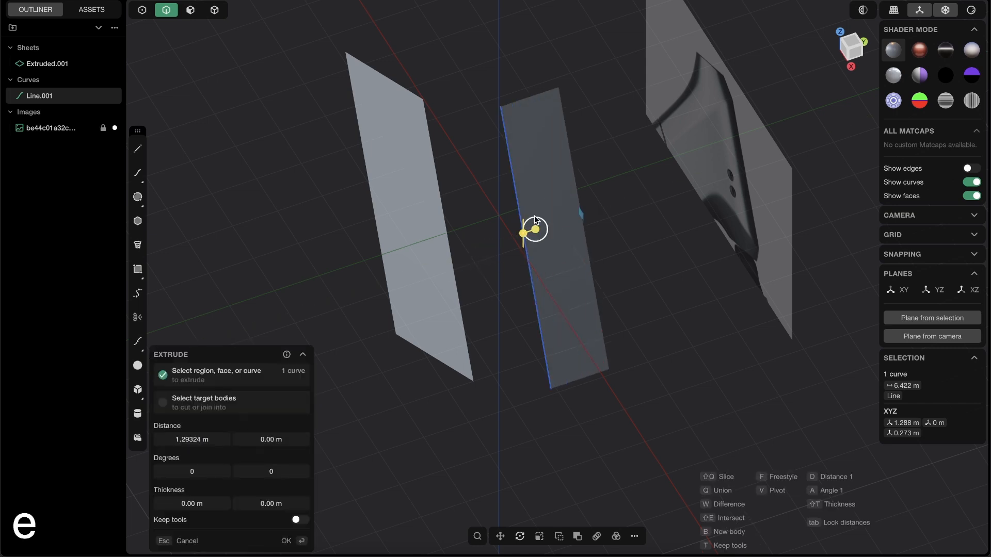
pyautogui.click(286, 540)
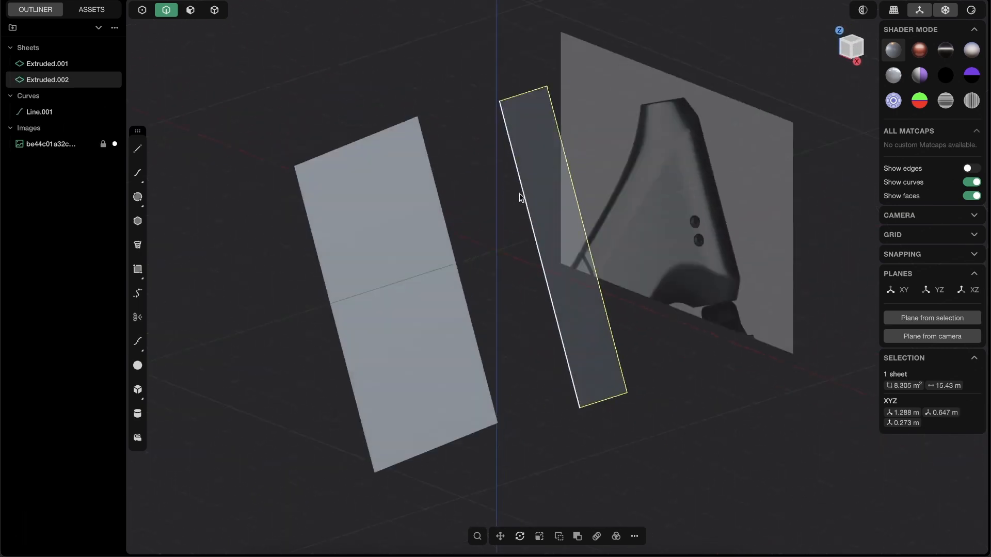
pyautogui.click(41, 111)
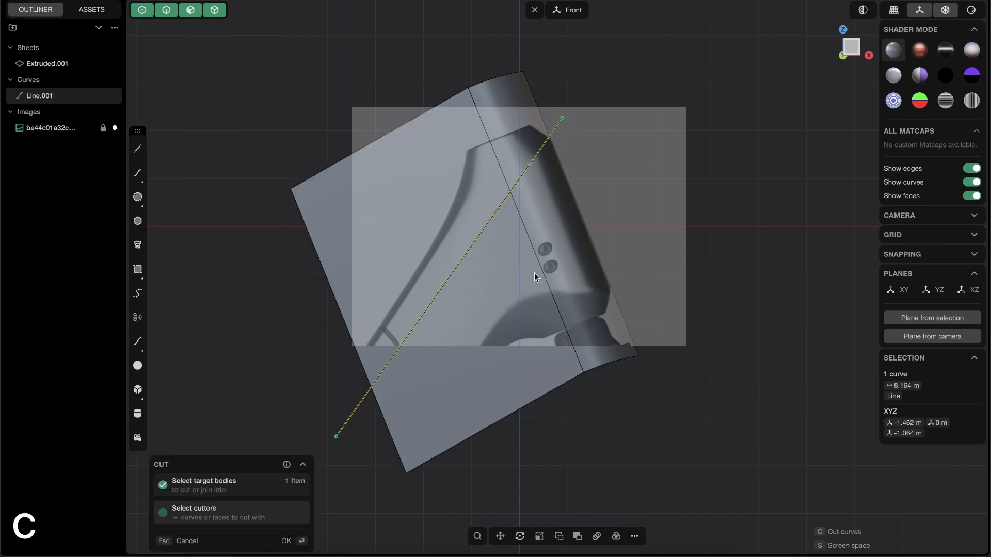
# Cut the extruded sheet with the diagonal line so its left side follows the outline.
pyautogui.click(286, 541)
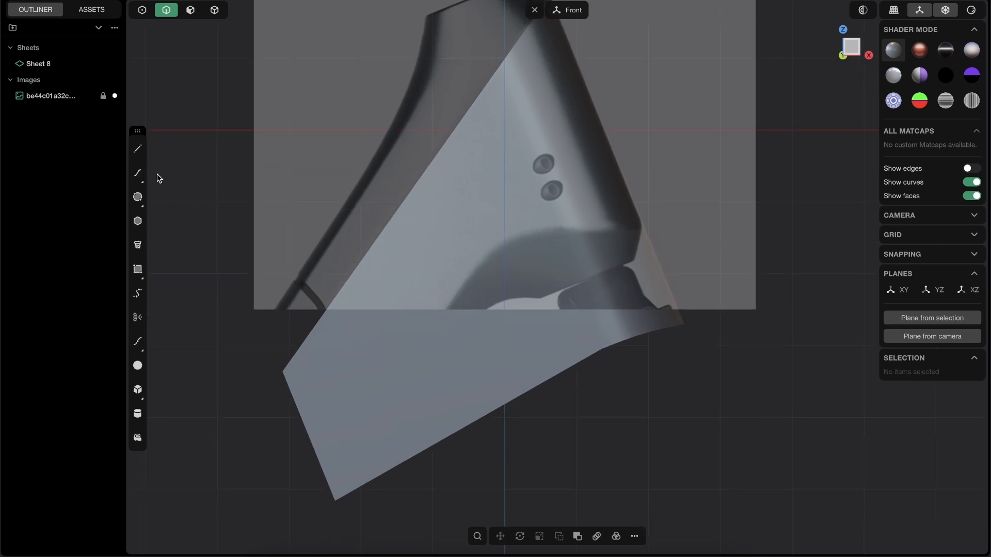
# Draw a curve along the bottom contour, shape its control points and trim the sheet with it.
pyautogui.click(137, 172)
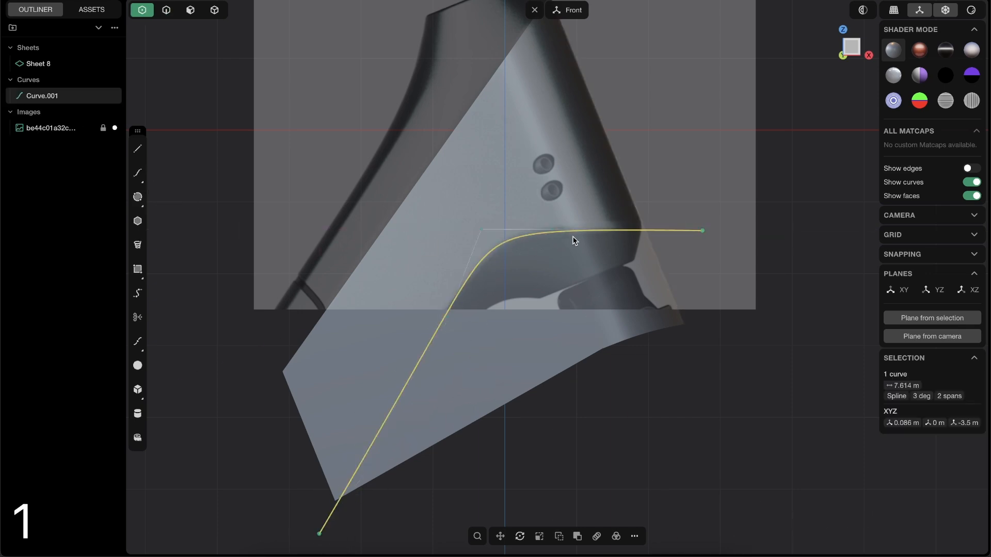
pyautogui.click(569, 229)
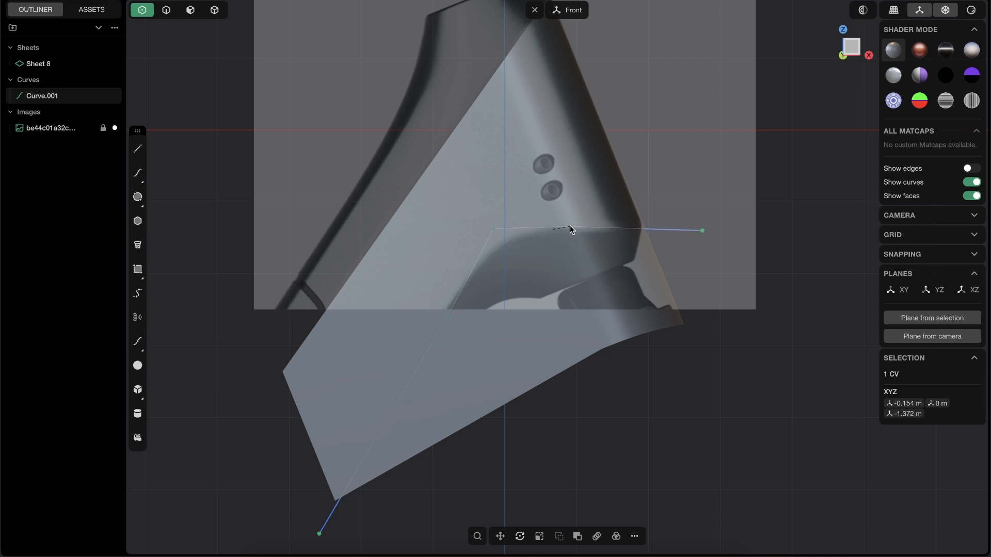
pyautogui.click(500, 246)
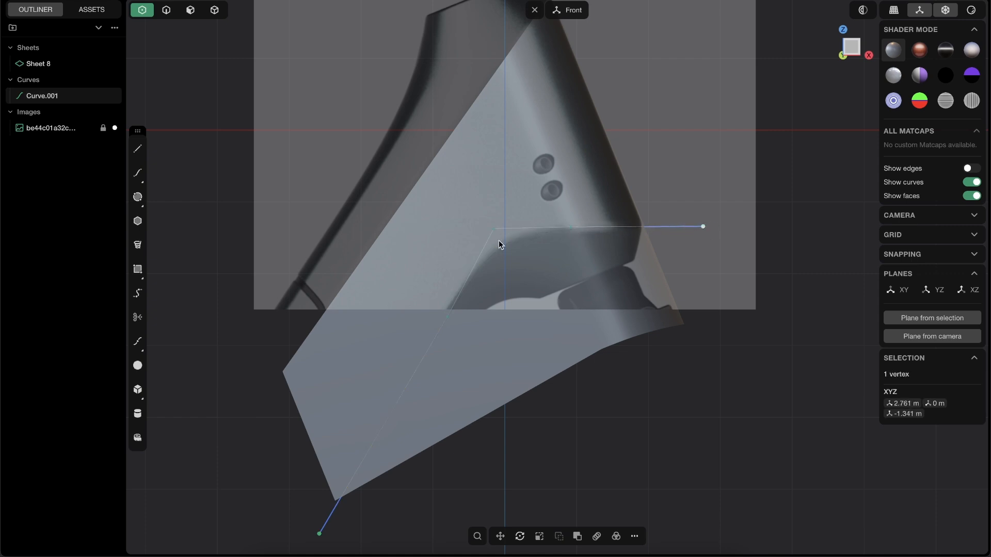
pyautogui.click(320, 532)
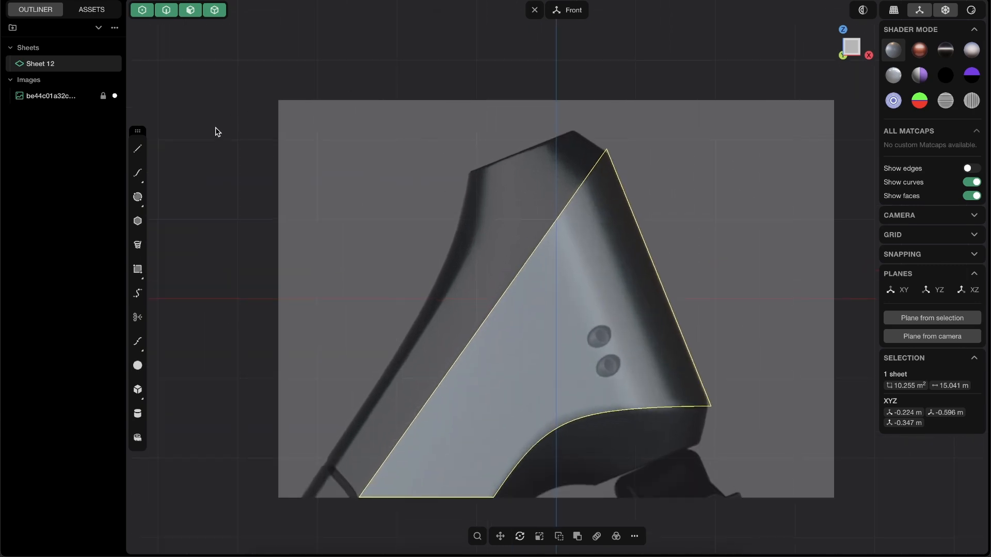
pyautogui.moveTo(138, 197)
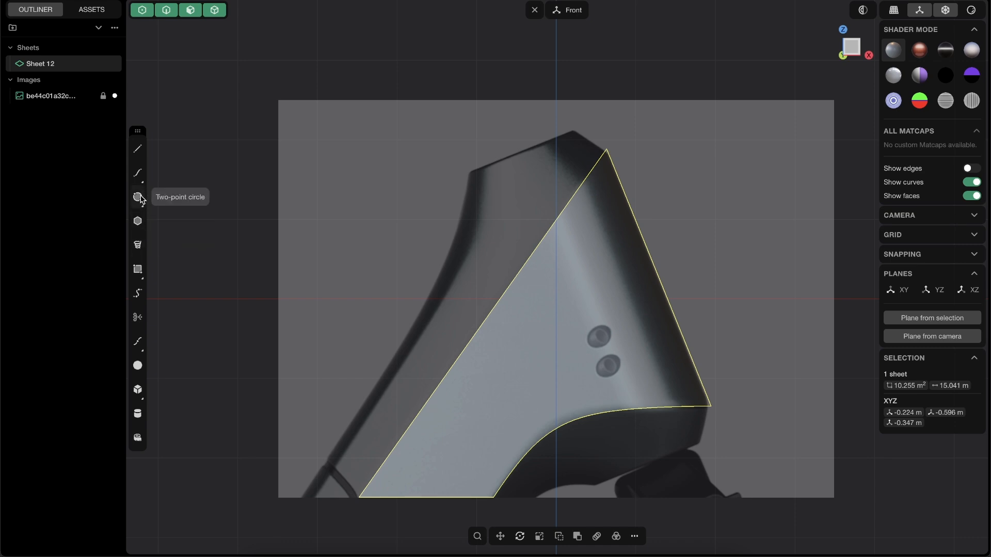
# Draw a two-point circle at the slanted top end for the cylindrical cap.
pyautogui.click(137, 196)
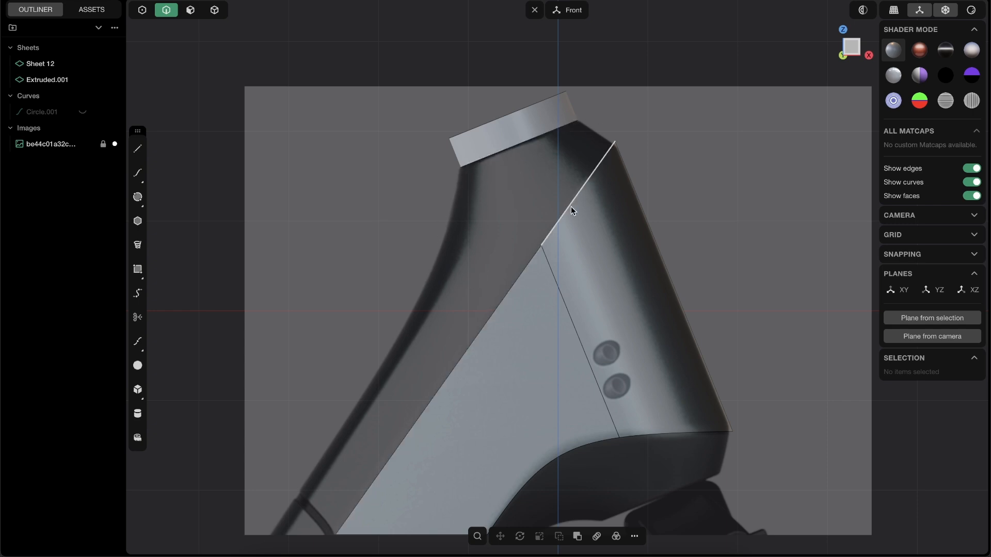
# Draw a line beside the side surface and extrude it outward as a cutting sheet.
pyautogui.click(512, 236)
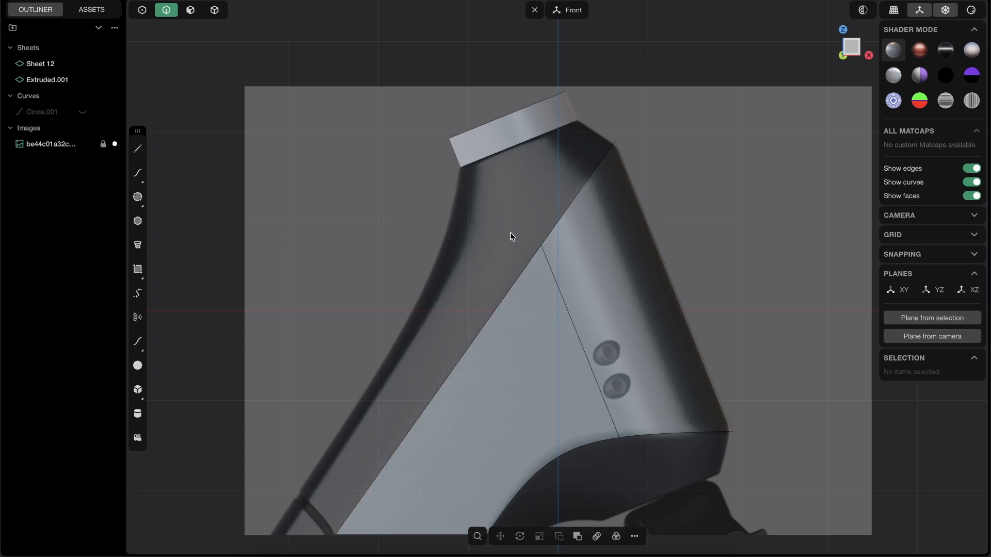
pyautogui.scroll(-3)
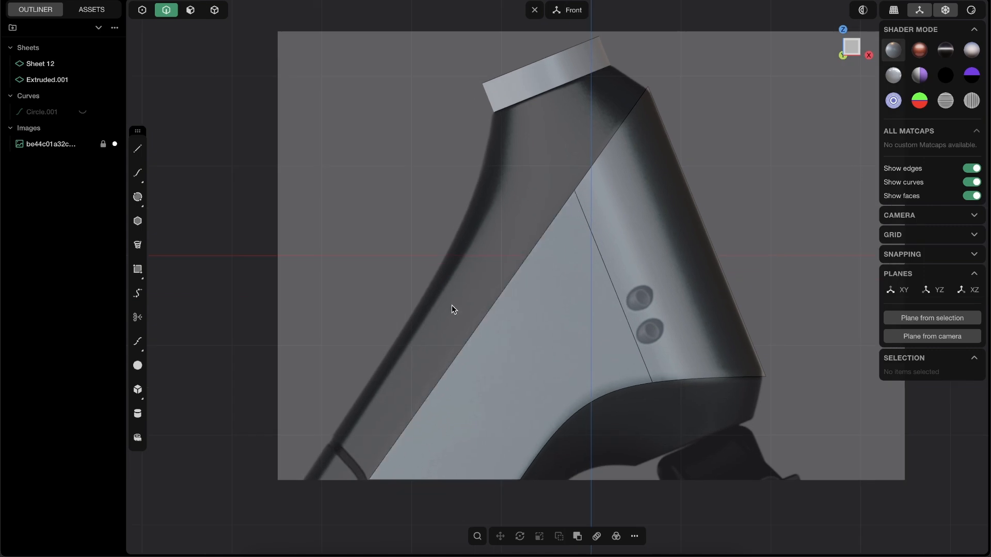
pyautogui.moveTo(369, 388)
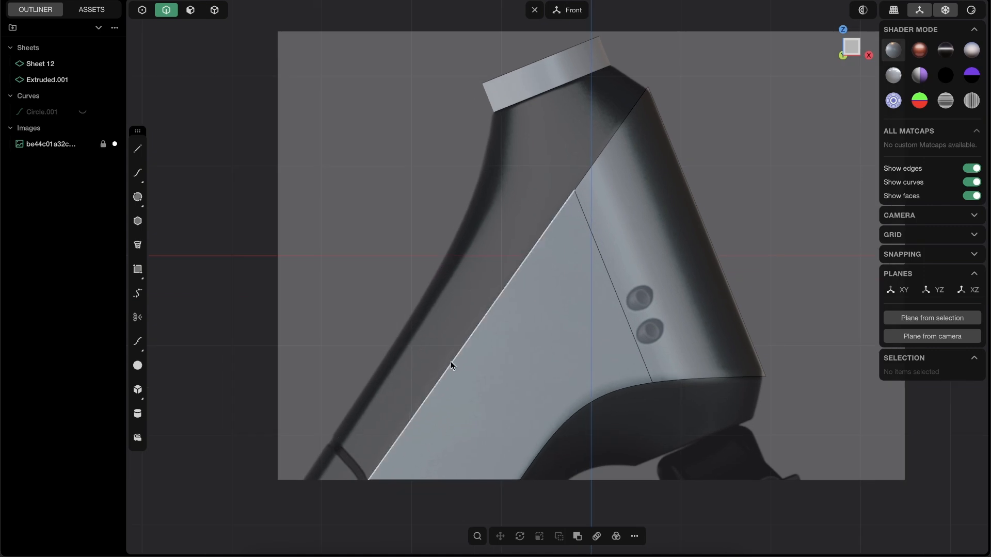
pyautogui.moveTo(459, 226)
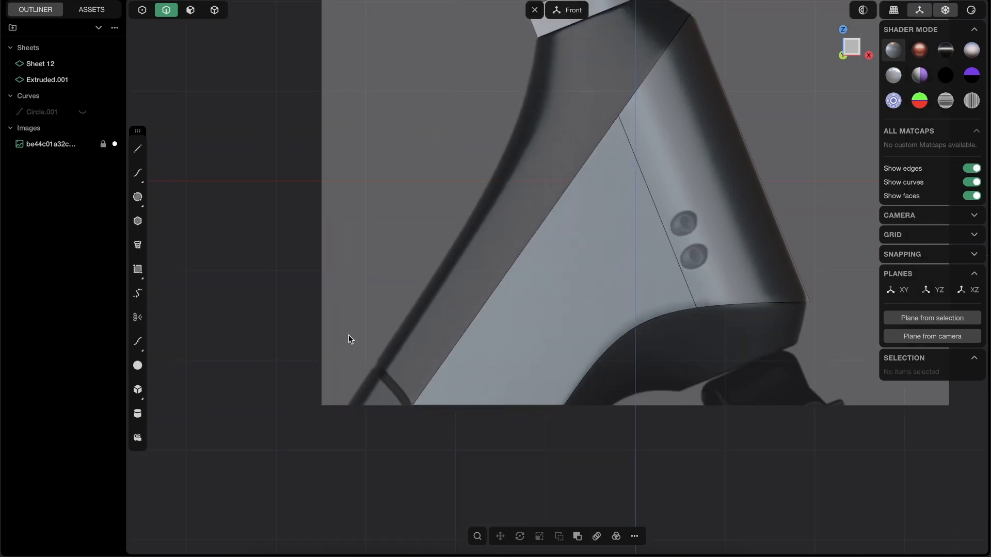
pyautogui.click(136, 149)
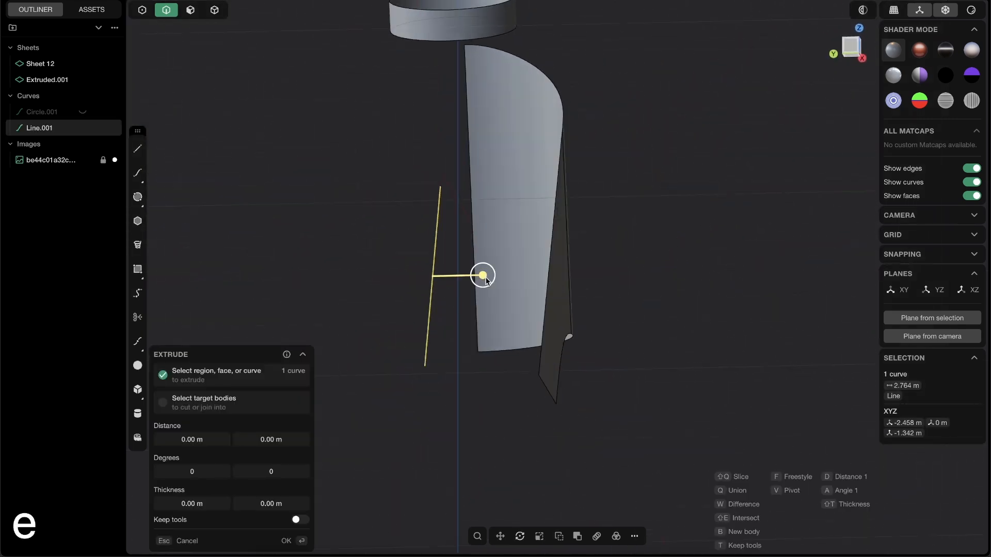
pyautogui.click(285, 540)
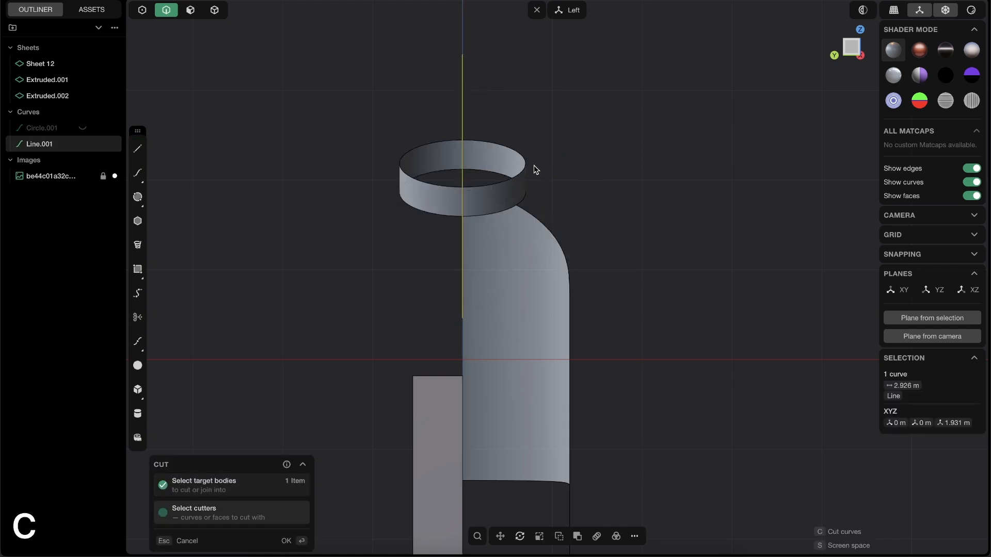
# Cut the side surface using the newly extruded sheet as the cutter.
pyautogui.click(286, 540)
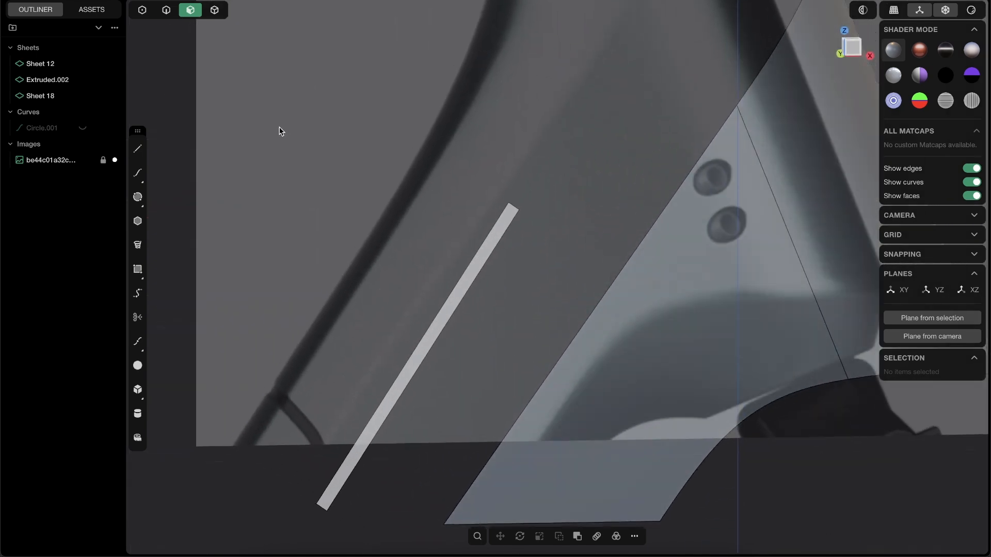
# Draw a short line across the strip's gap and imprint it onto the side surface.
pyautogui.click(137, 148)
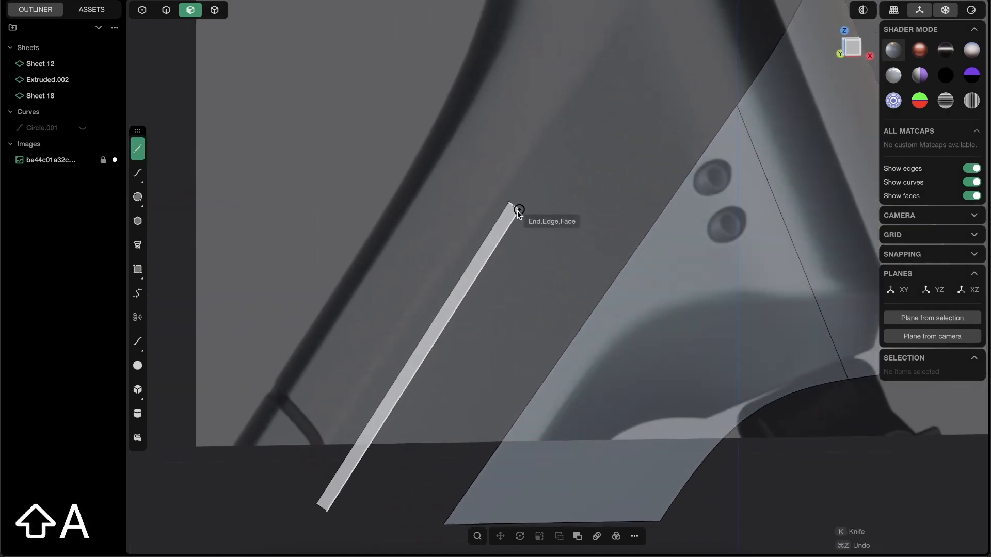
pyautogui.moveTo(861, 55)
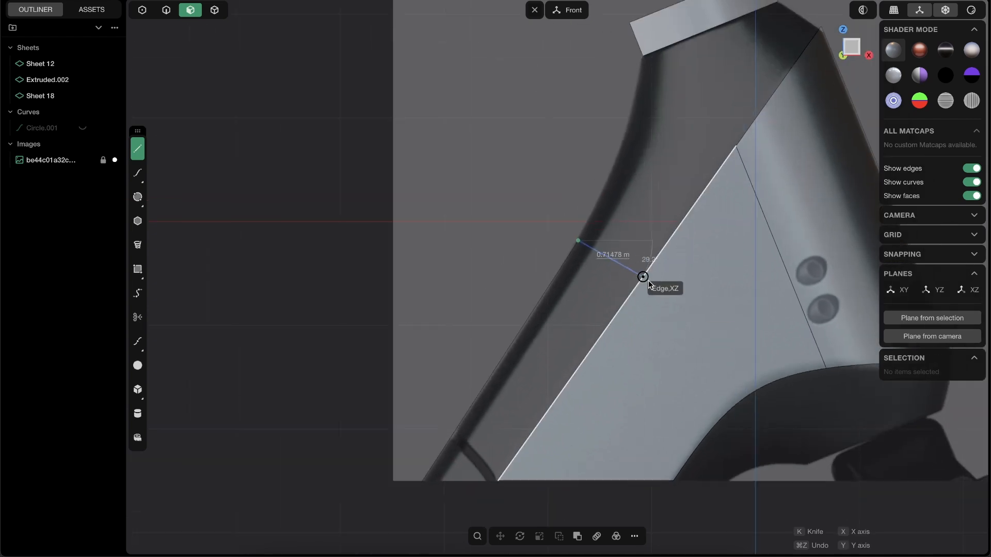
pyautogui.click(643, 277)
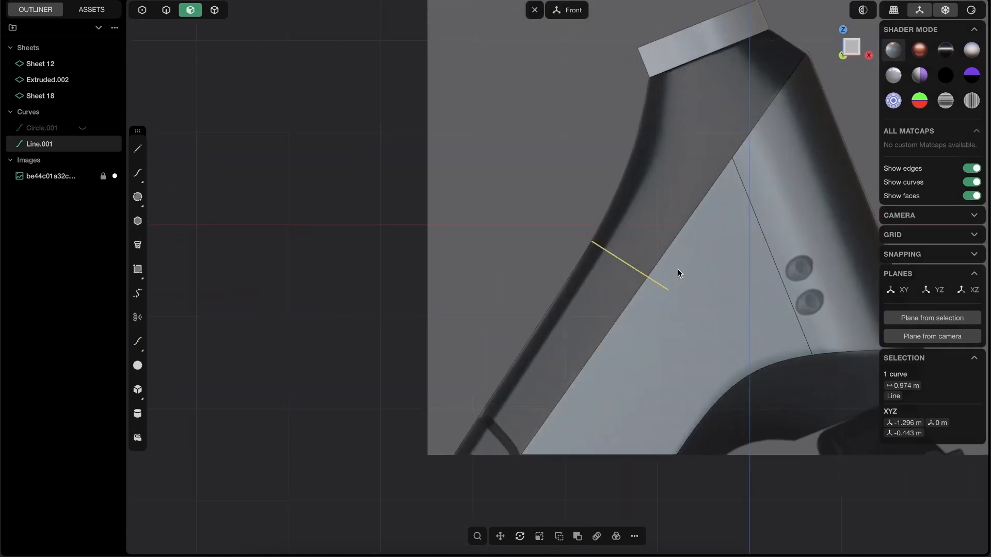
pyautogui.write('im')
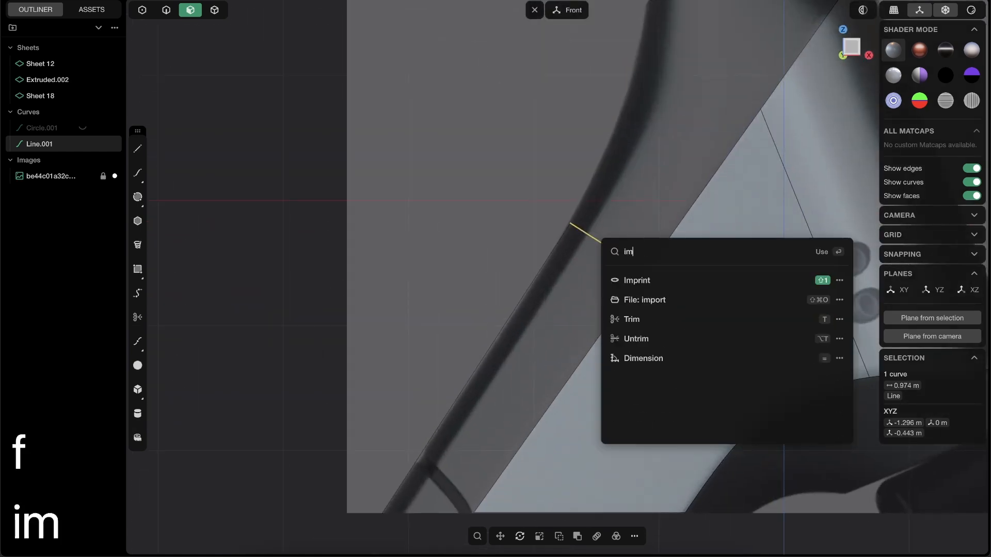
pyautogui.click(636, 280)
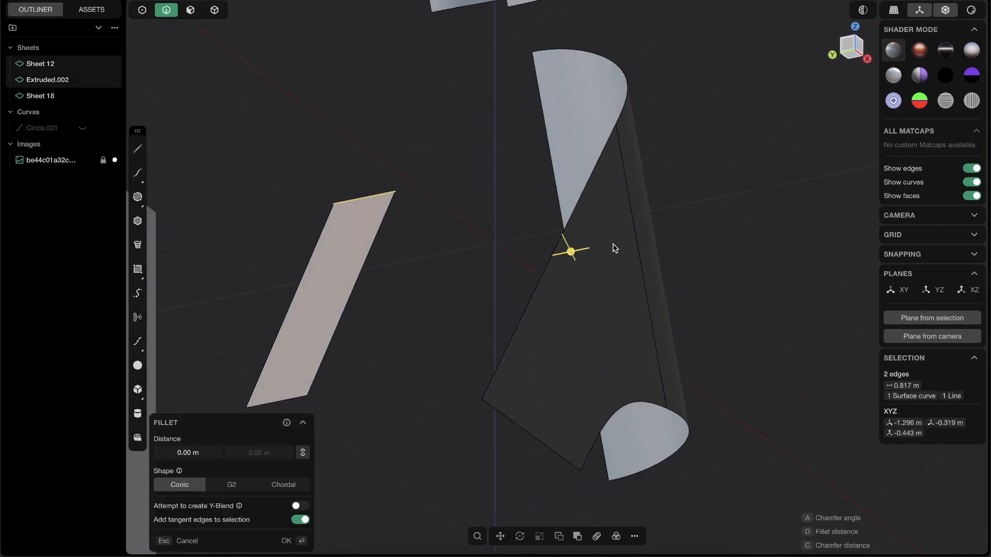
# Bridge the strip and main-surface edges with a curve, start G1 tangent and end G0 position.
pyautogui.press('shift+b')
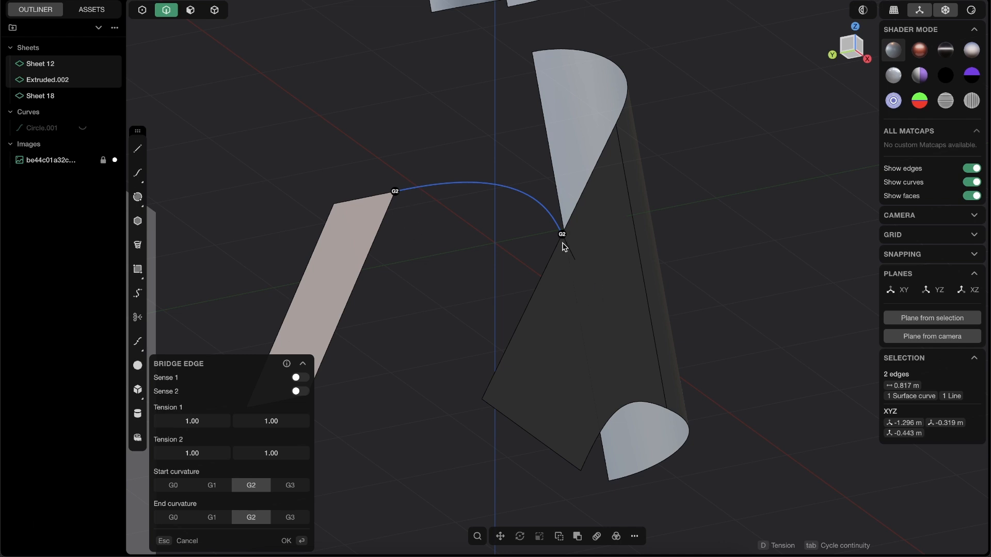
pyautogui.click(172, 517)
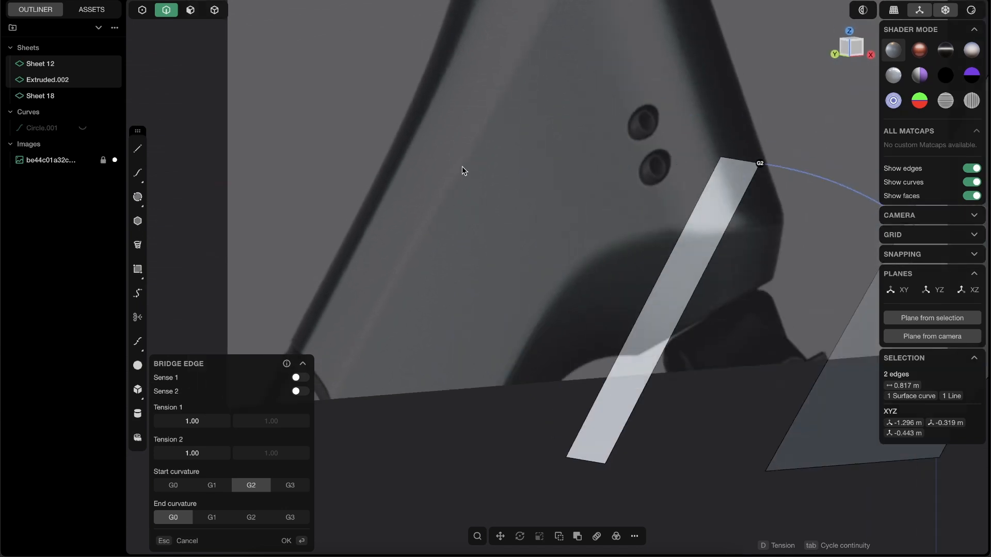
pyautogui.click(173, 485)
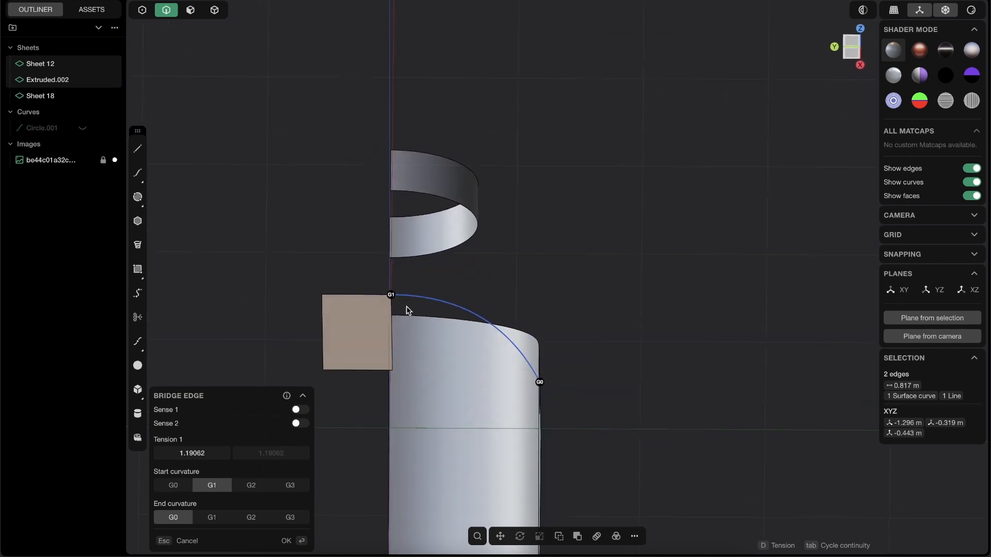
pyautogui.moveTo(409, 308)
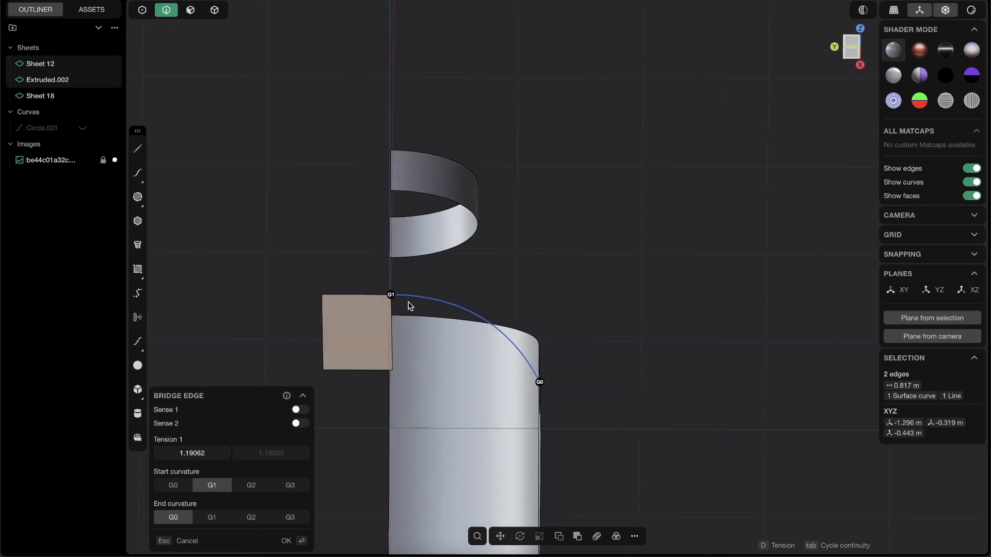
pyautogui.click(286, 541)
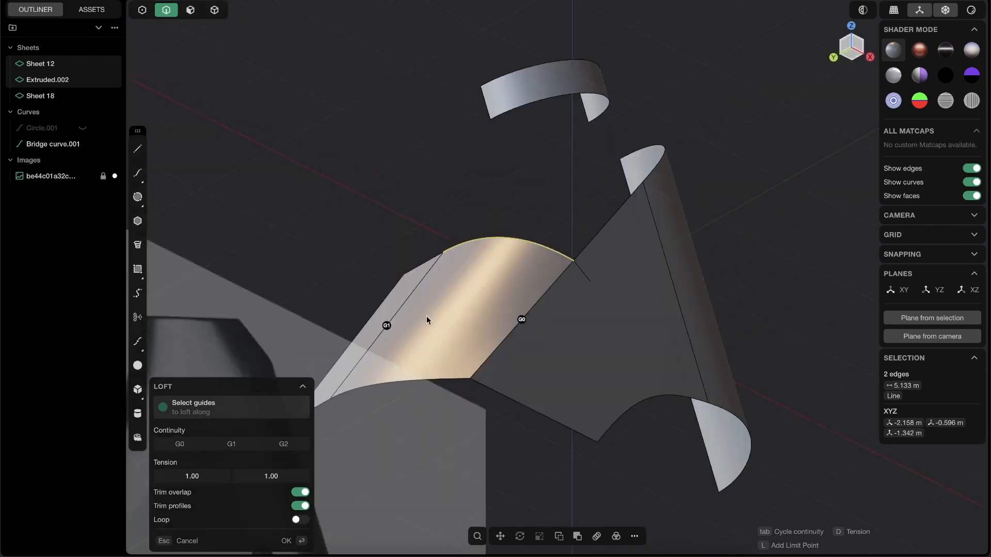
pyautogui.click(285, 541)
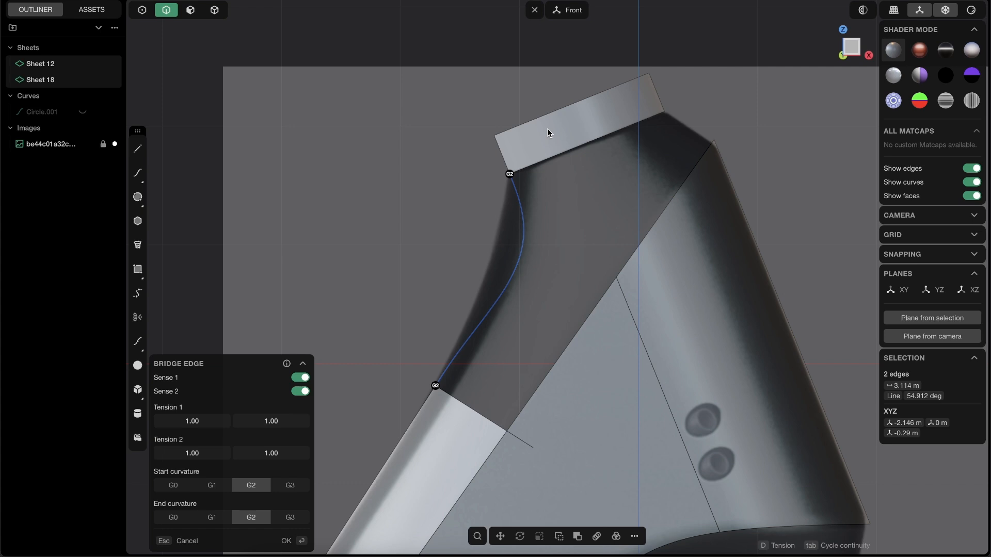
pyautogui.moveTo(196, 393)
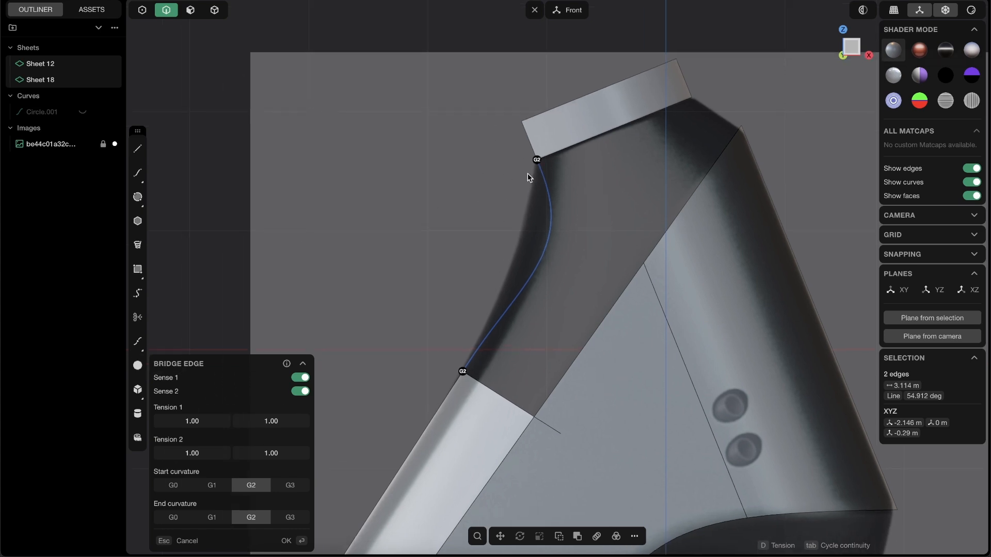
pyautogui.moveTo(408, 347)
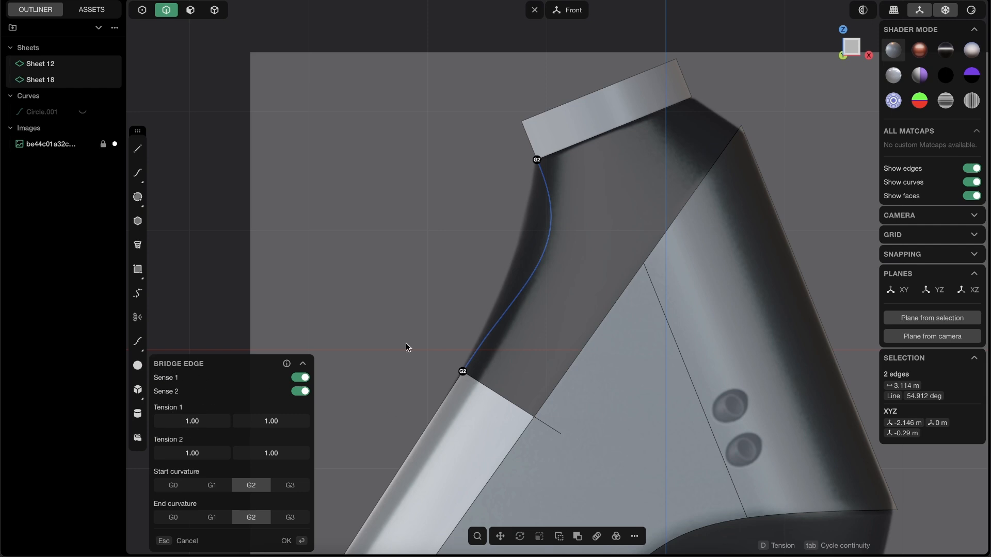
pyautogui.moveTo(464, 373)
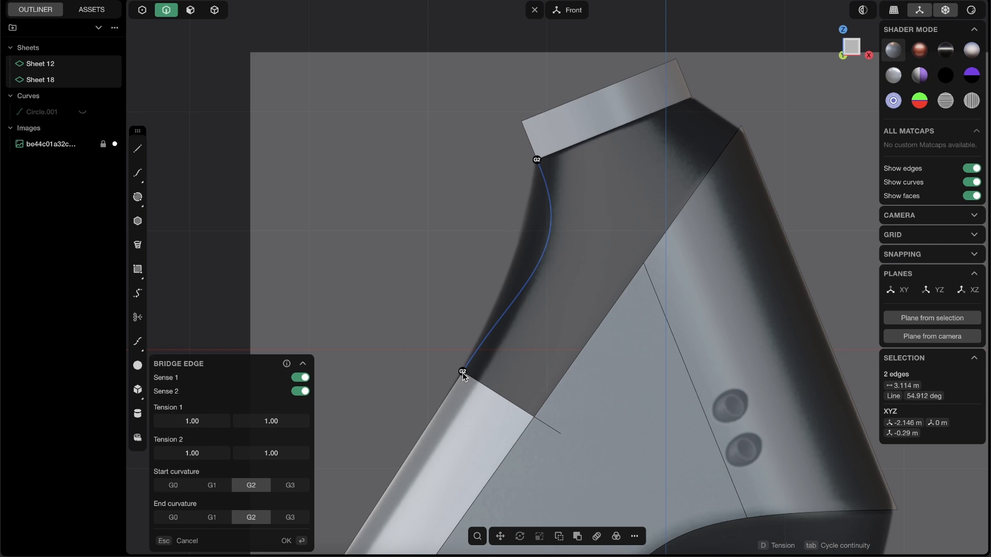
# Bridge the cap and strip edges with a curve, start G0 position and end G1 tangent.
pyautogui.click(289, 485)
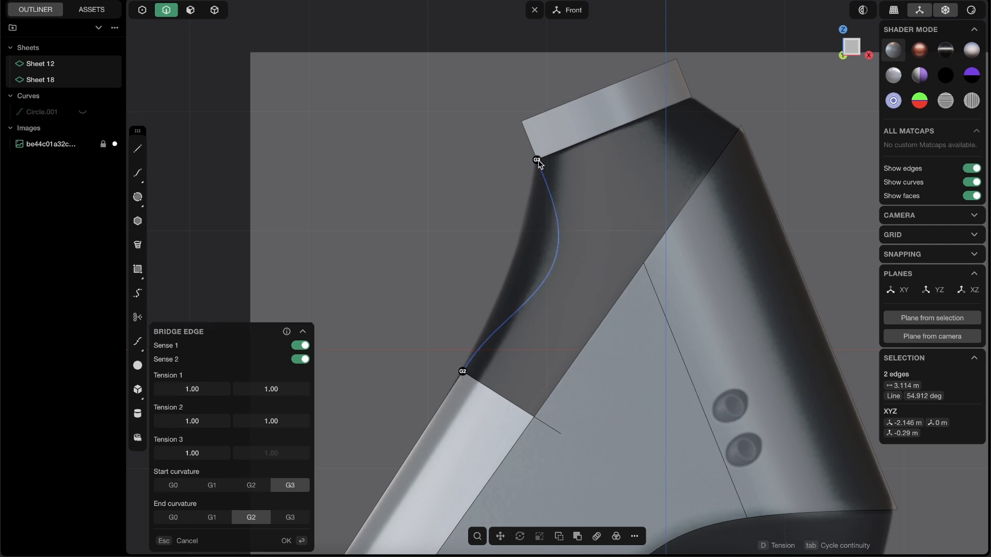
pyautogui.click(173, 485)
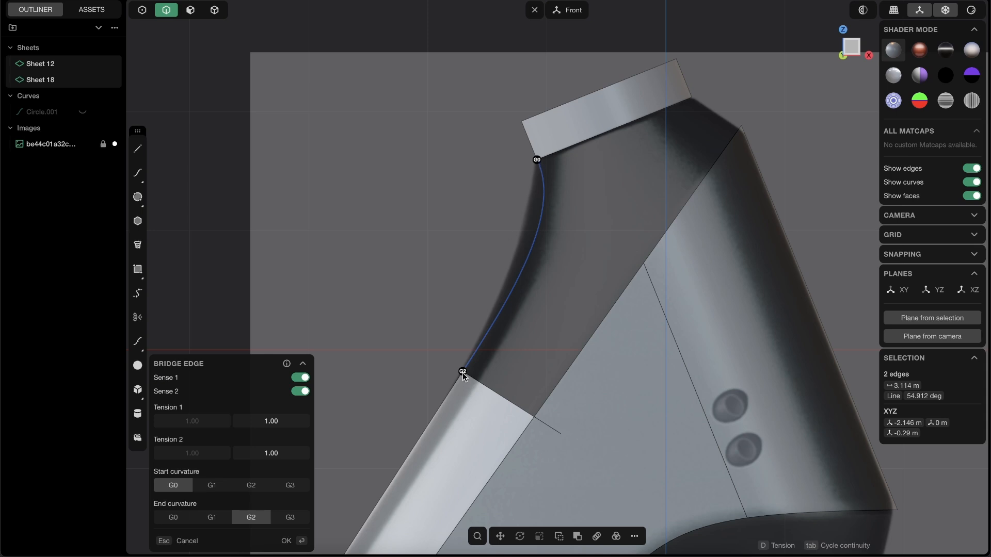
pyautogui.click(211, 517)
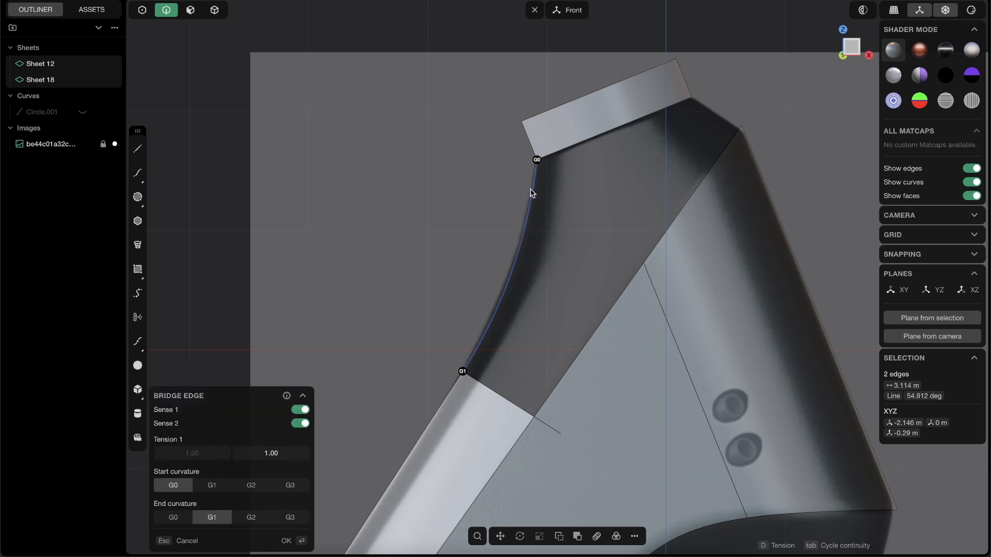
pyautogui.moveTo(631, 181)
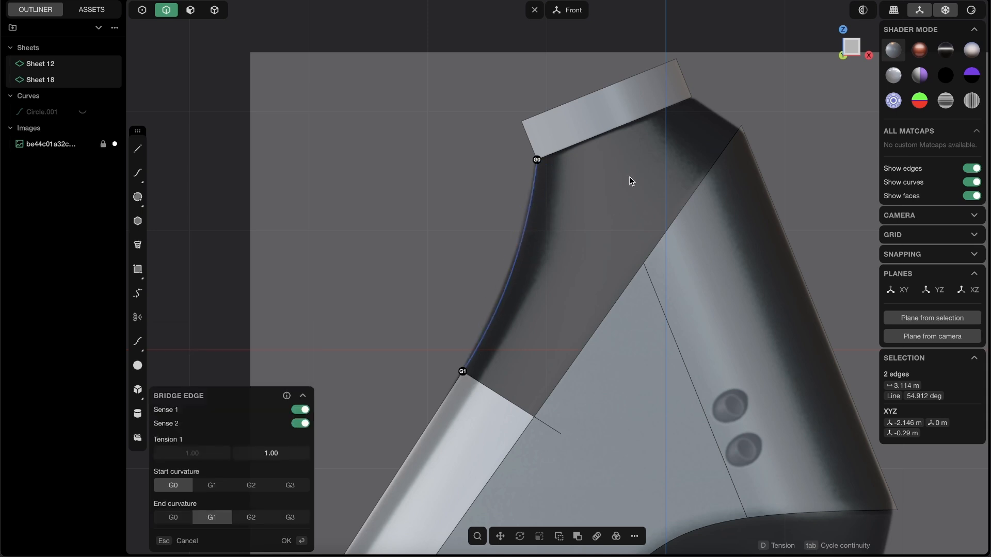
pyautogui.click(285, 541)
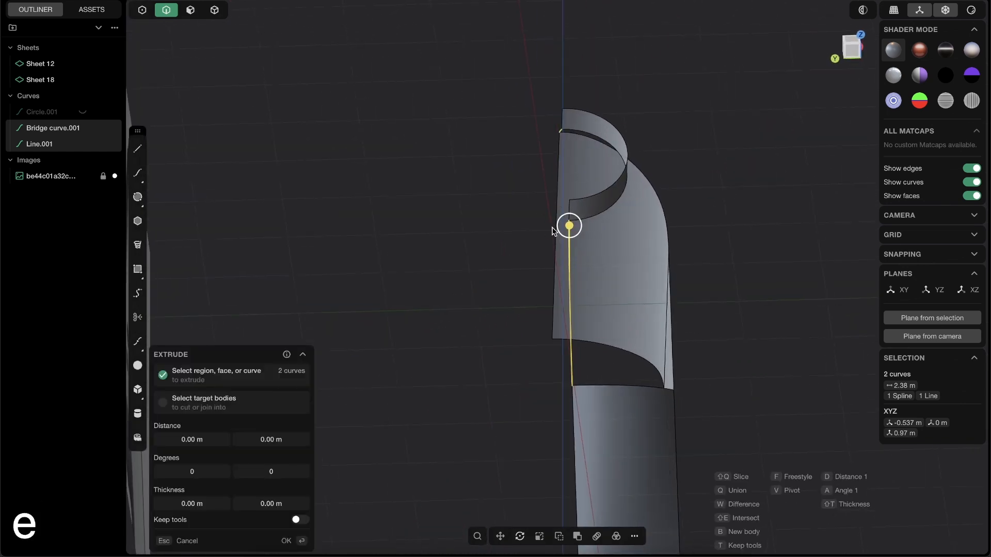
pyautogui.moveTo(562, 201)
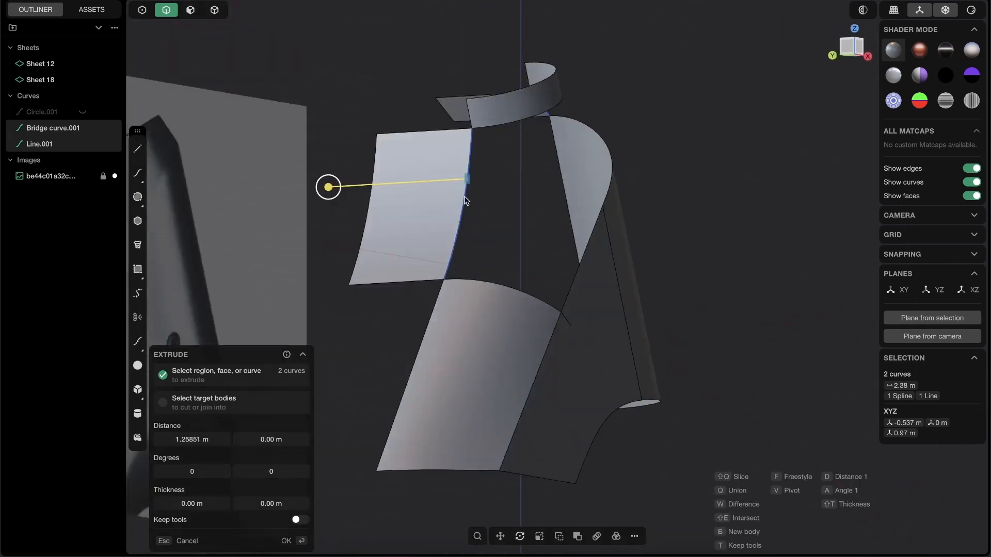
# Extrude the bridge curve and line about 1.26 m into sheets spanning the handle's back.
pyautogui.click(285, 540)
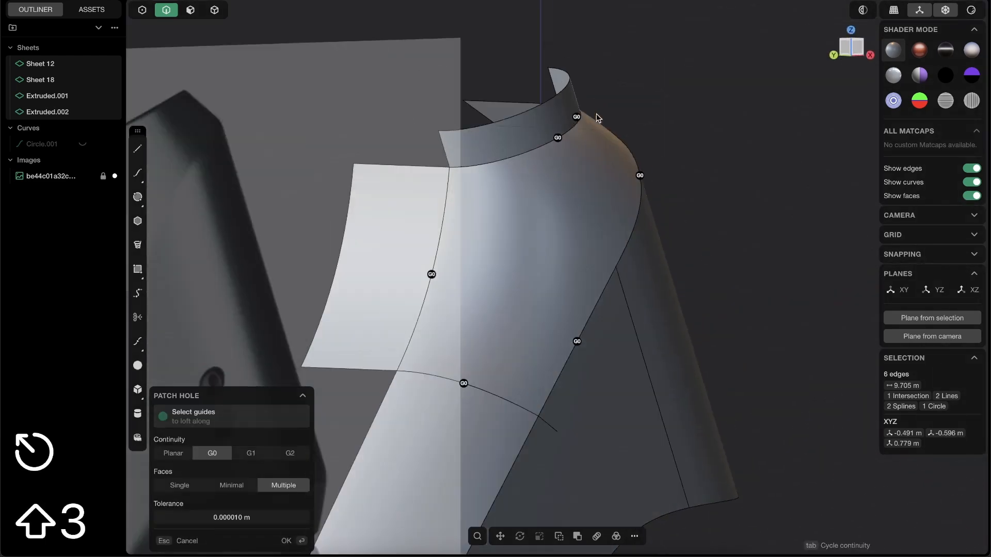
# Patch the six-edge hole with adjusted continuity, merging the back into one sheet.
pyautogui.press('tab')
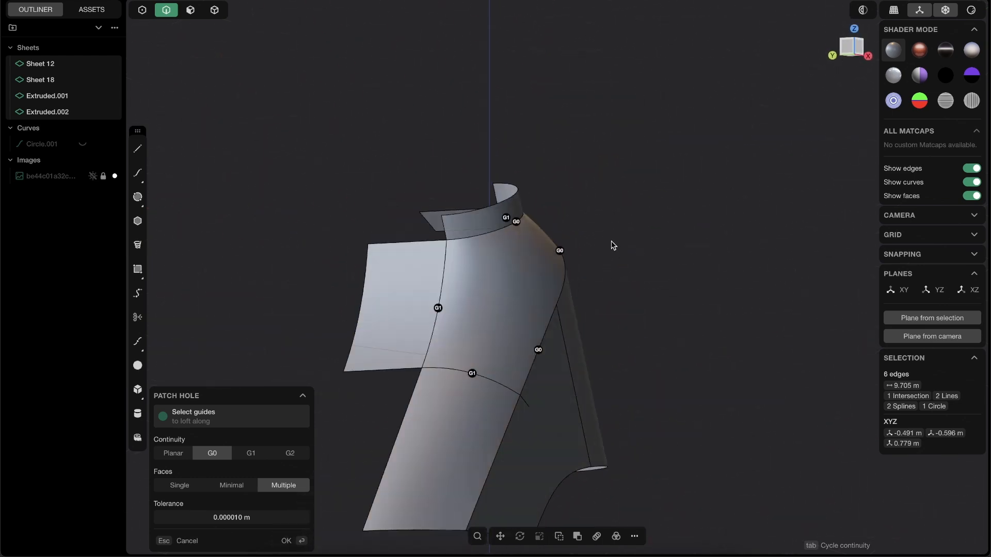
pyautogui.click(286, 541)
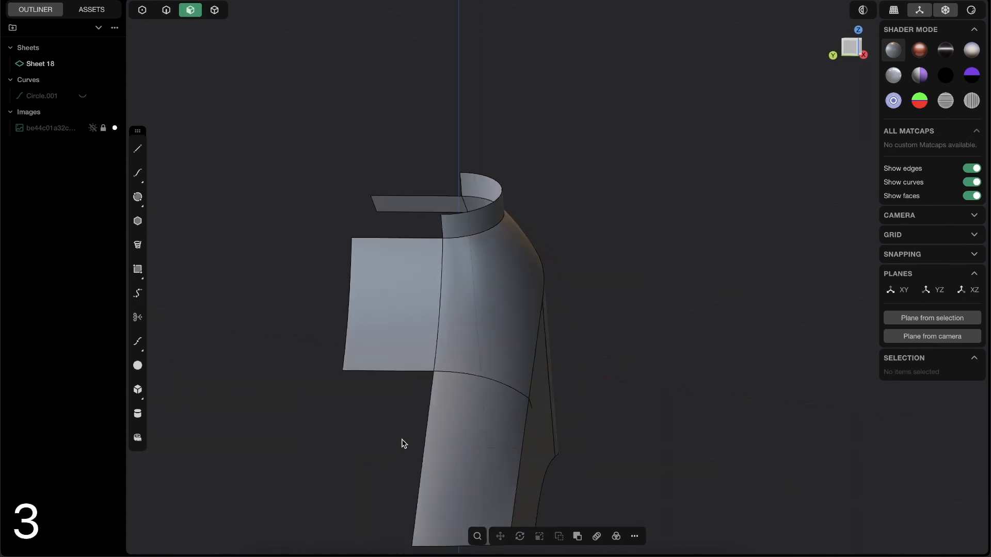